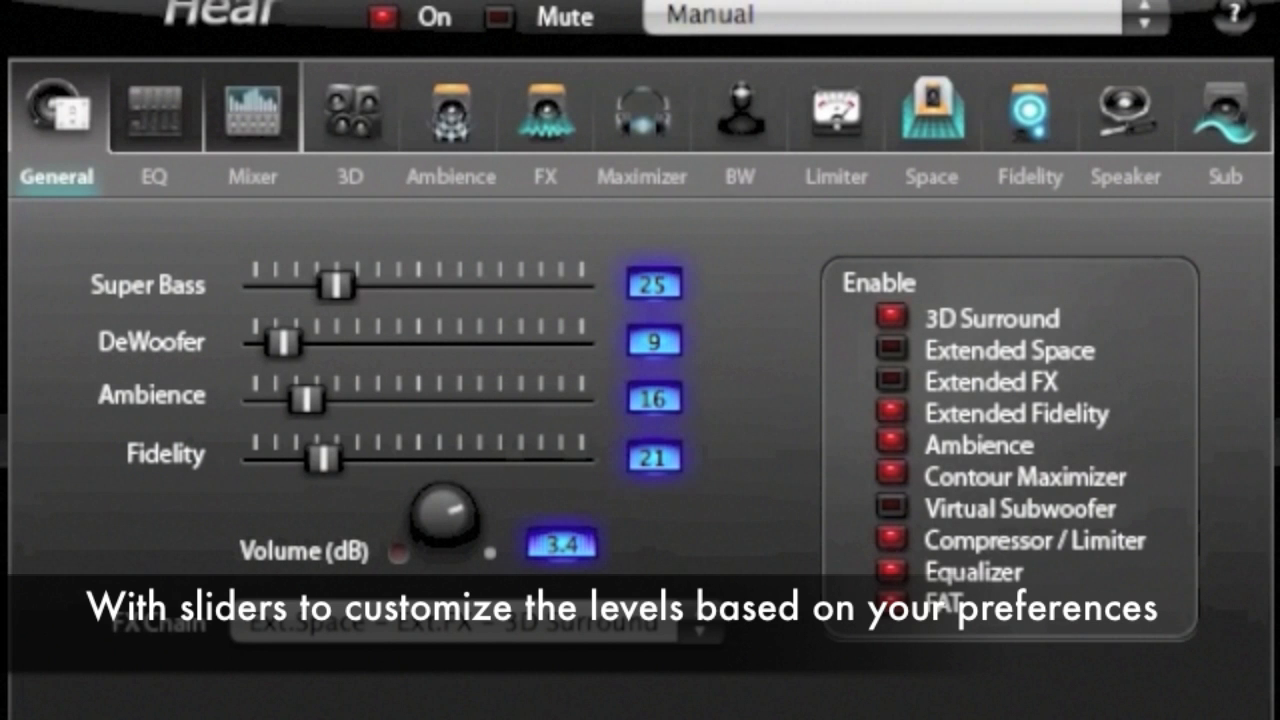
mouse_move(264, 352)
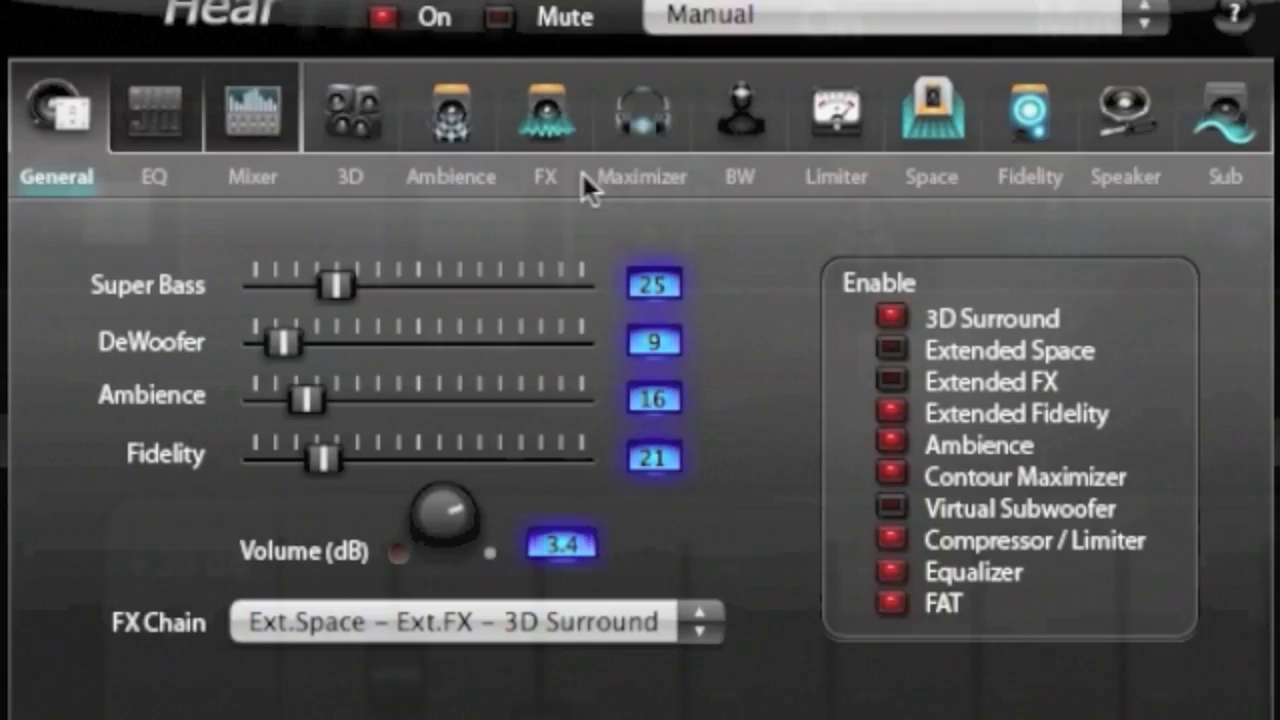
Step: Show the equalizer and raise its resolution from 32 to 96 bands
click(152, 110)
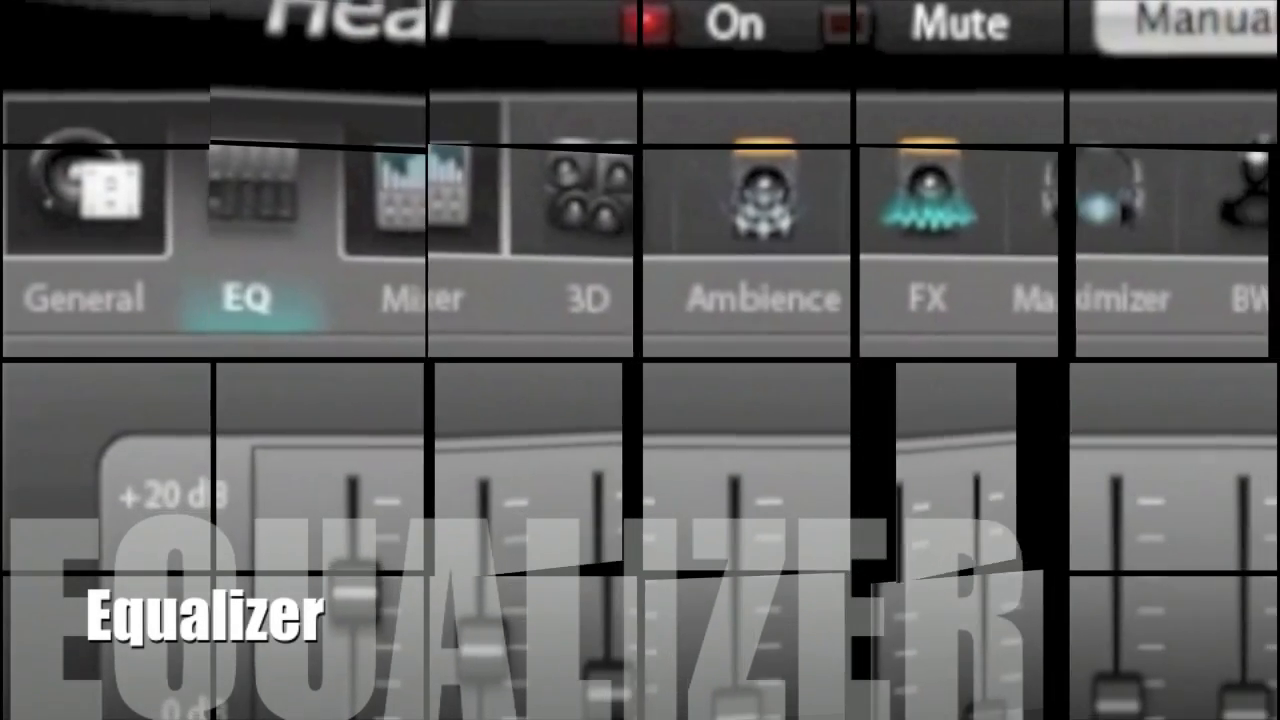
click(1128, 604)
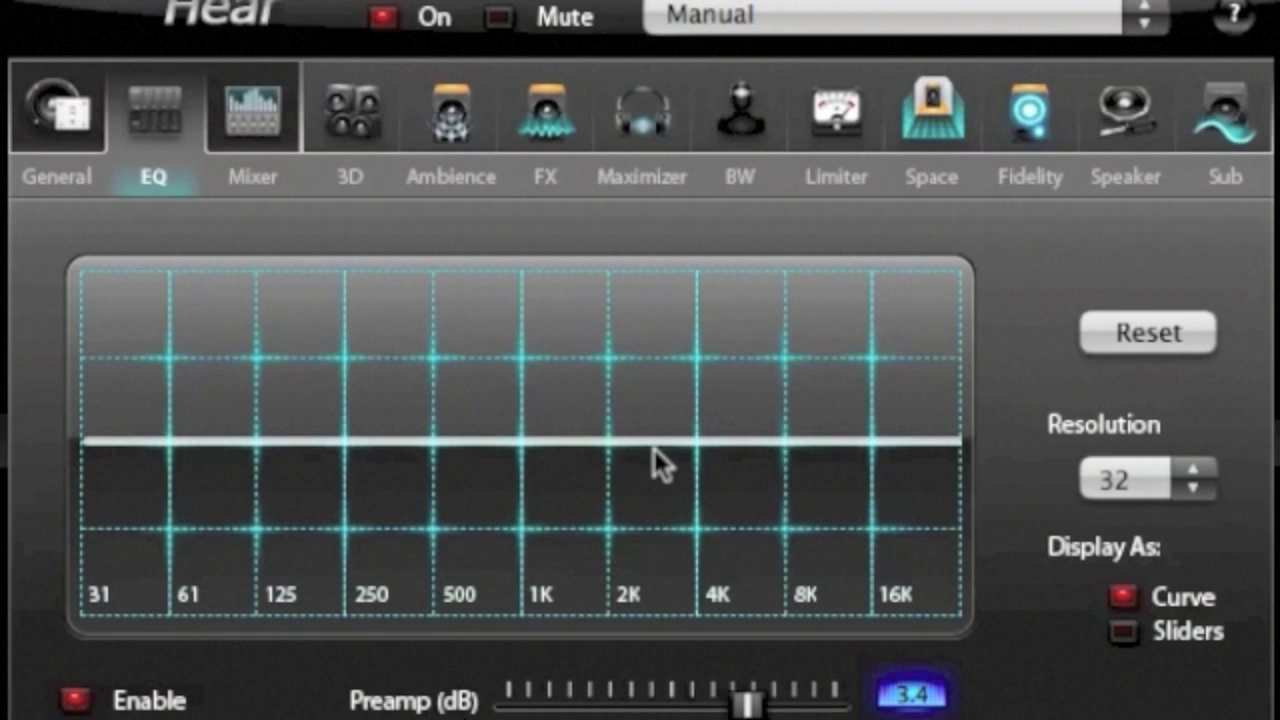
mouse_move(808, 516)
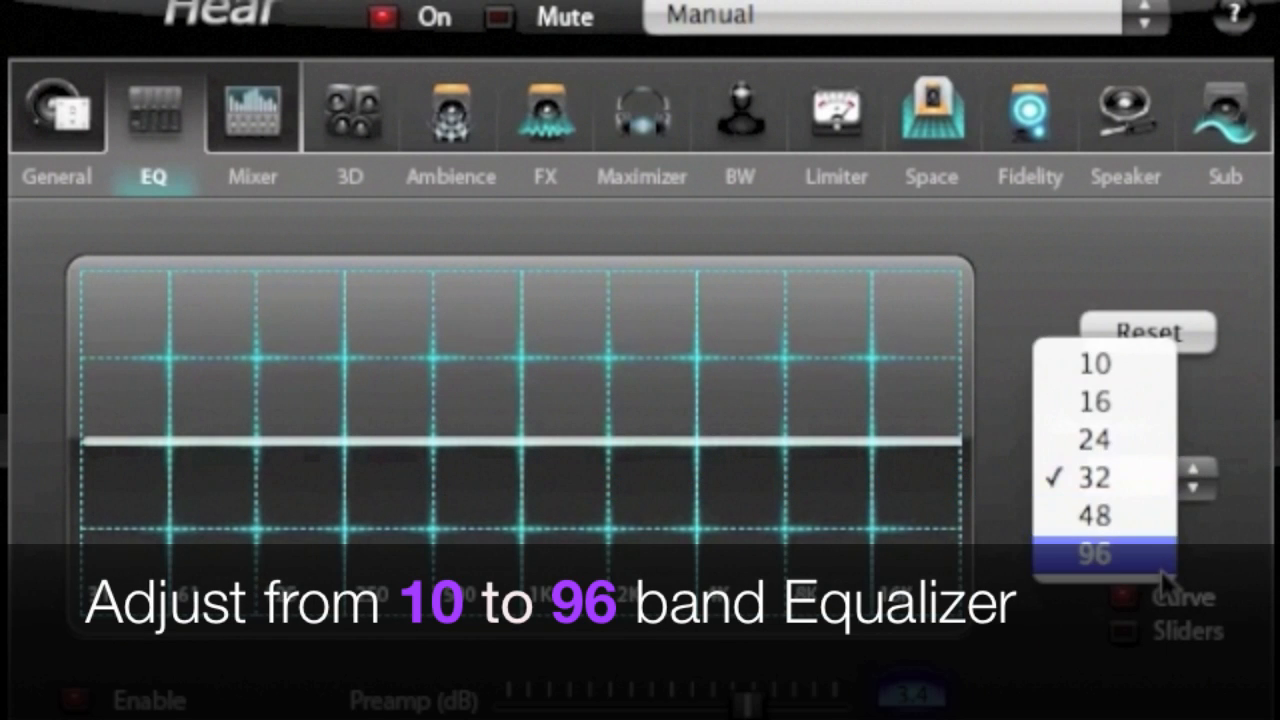
click(1106, 552)
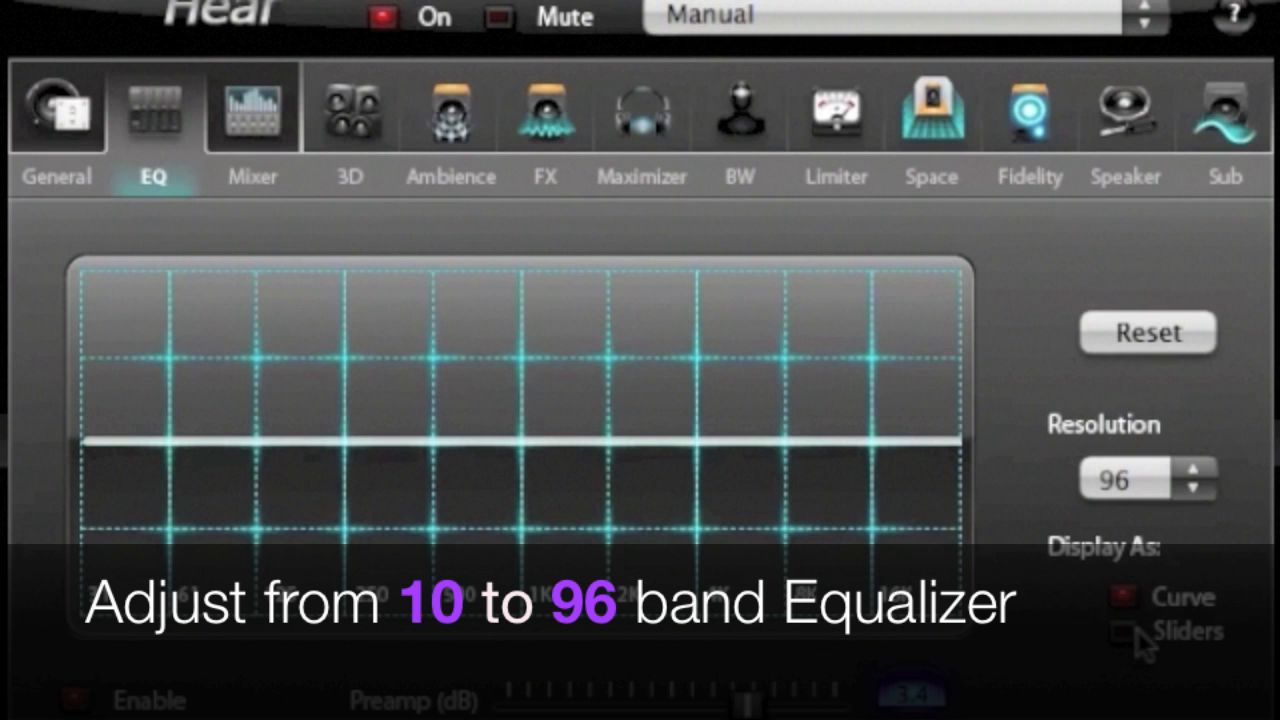
click(1130, 632)
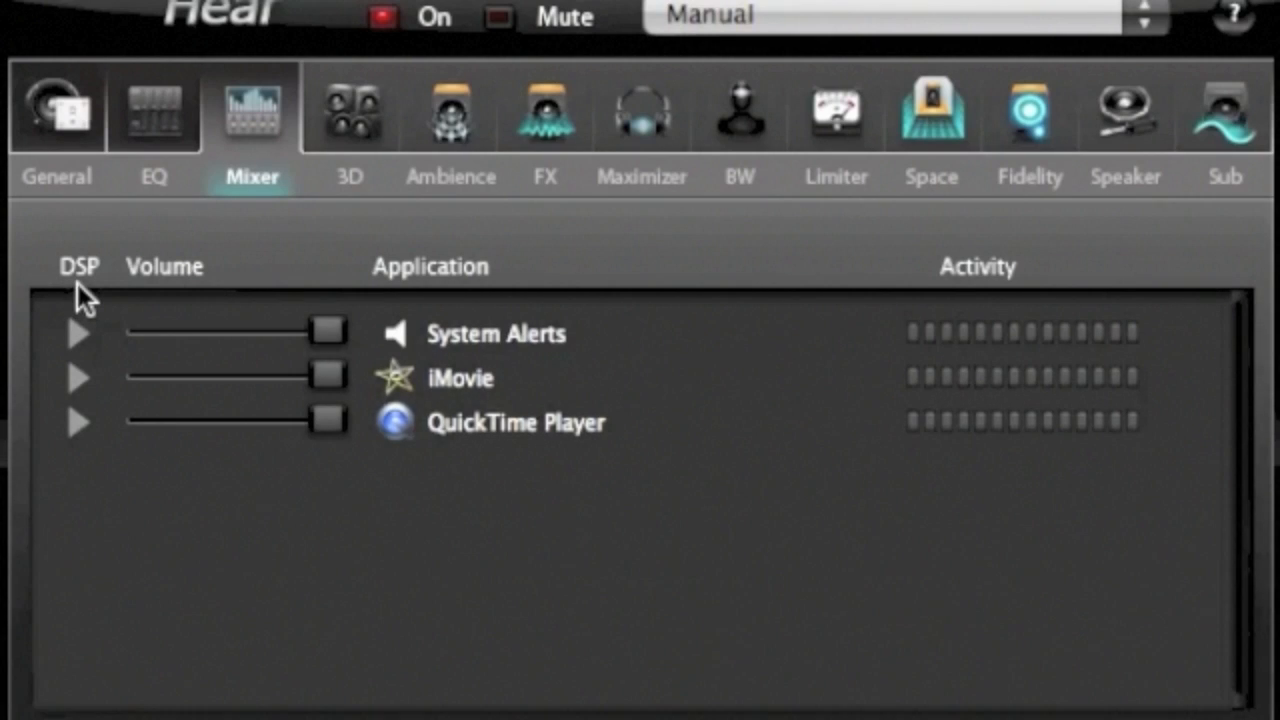
mouse_move(196, 310)
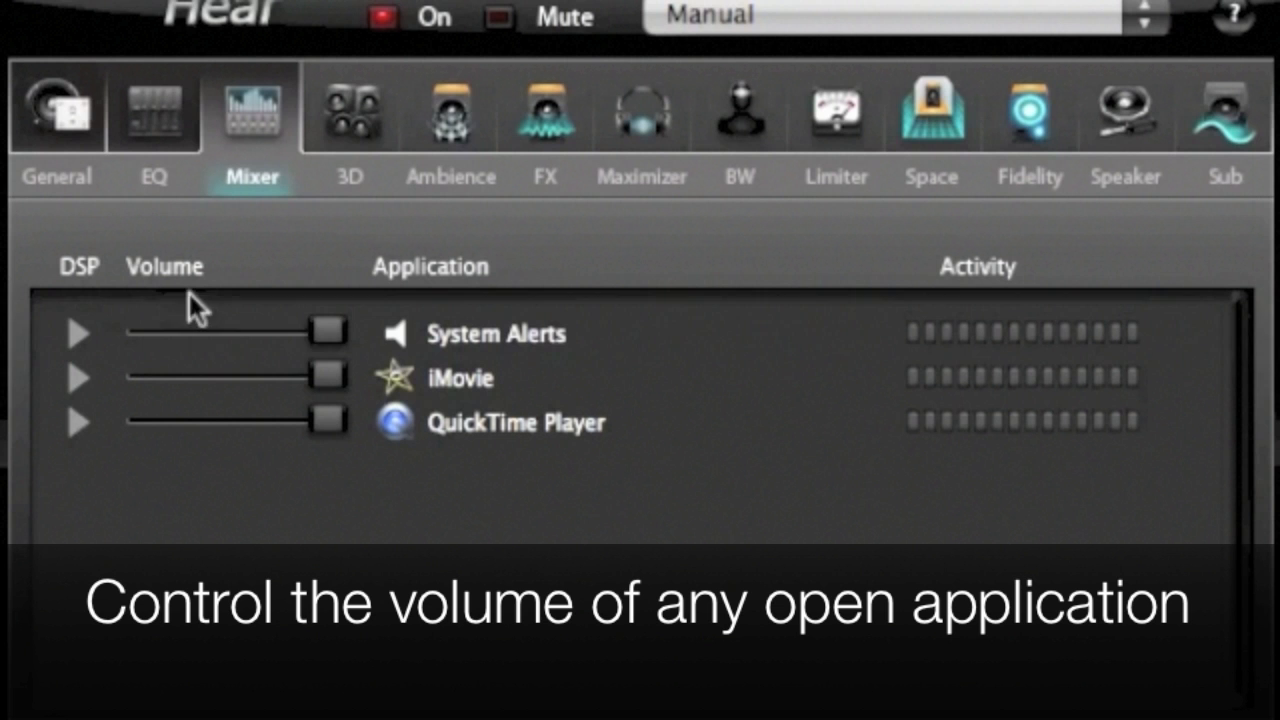
mouse_move(240, 410)
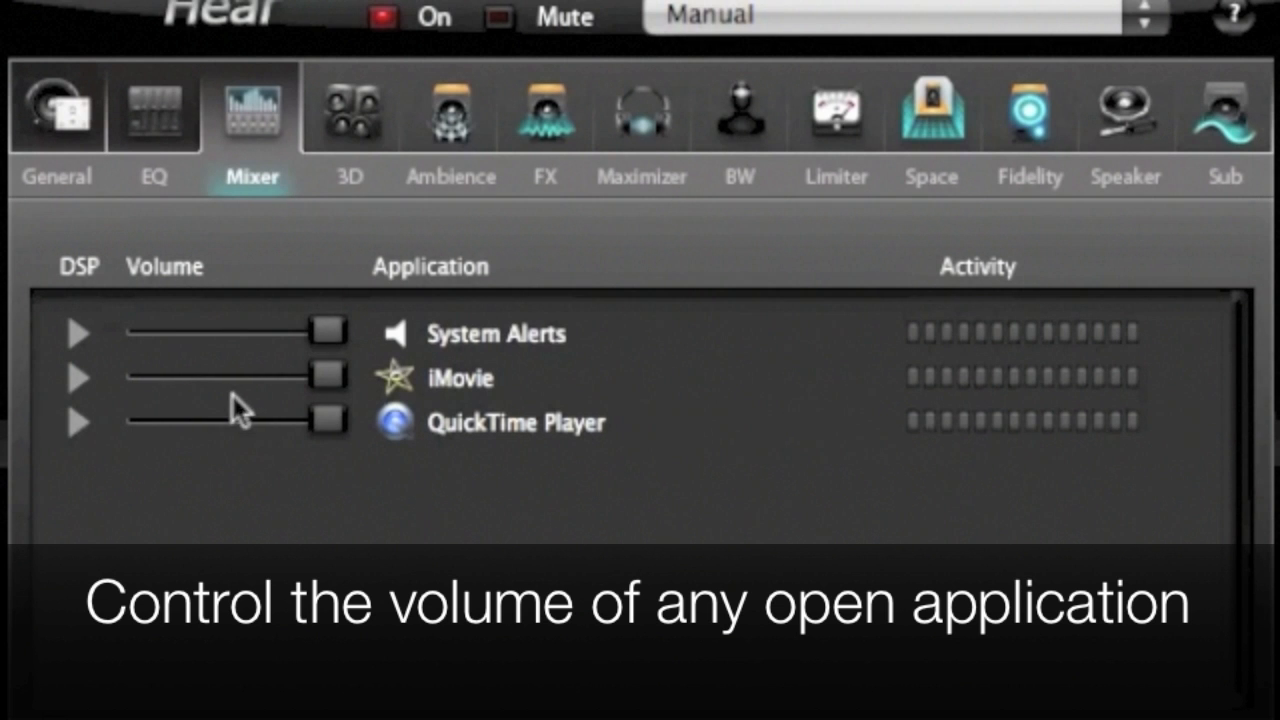
mouse_move(510, 344)
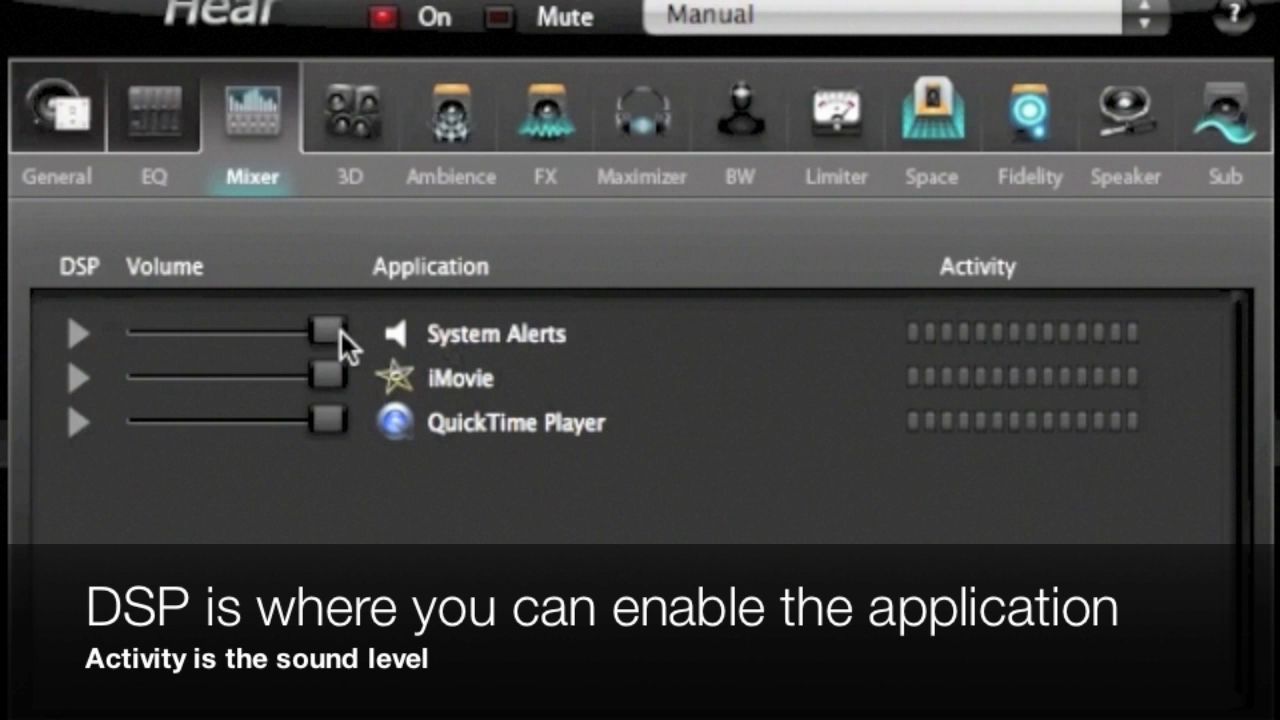
Step: Turn the System Alerts volume slider down slightly in the per-application mixer
drag(328, 332, 302, 332)
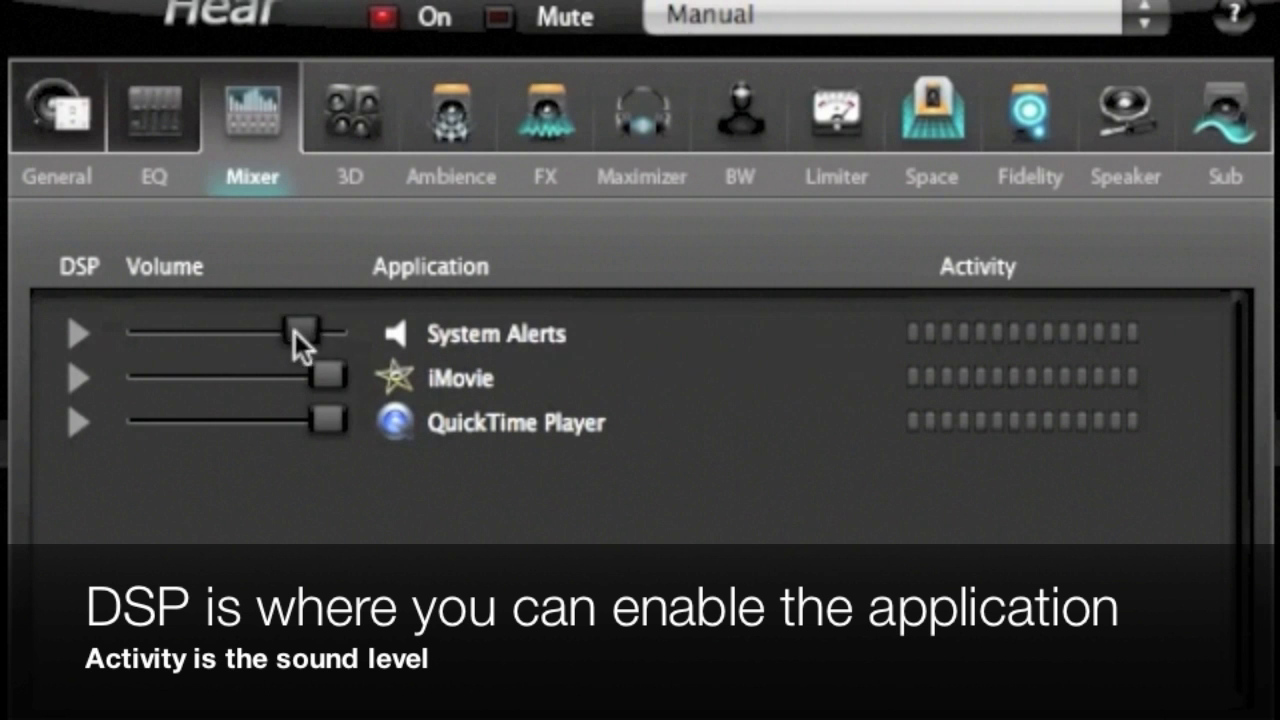
drag(300, 334, 250, 334)
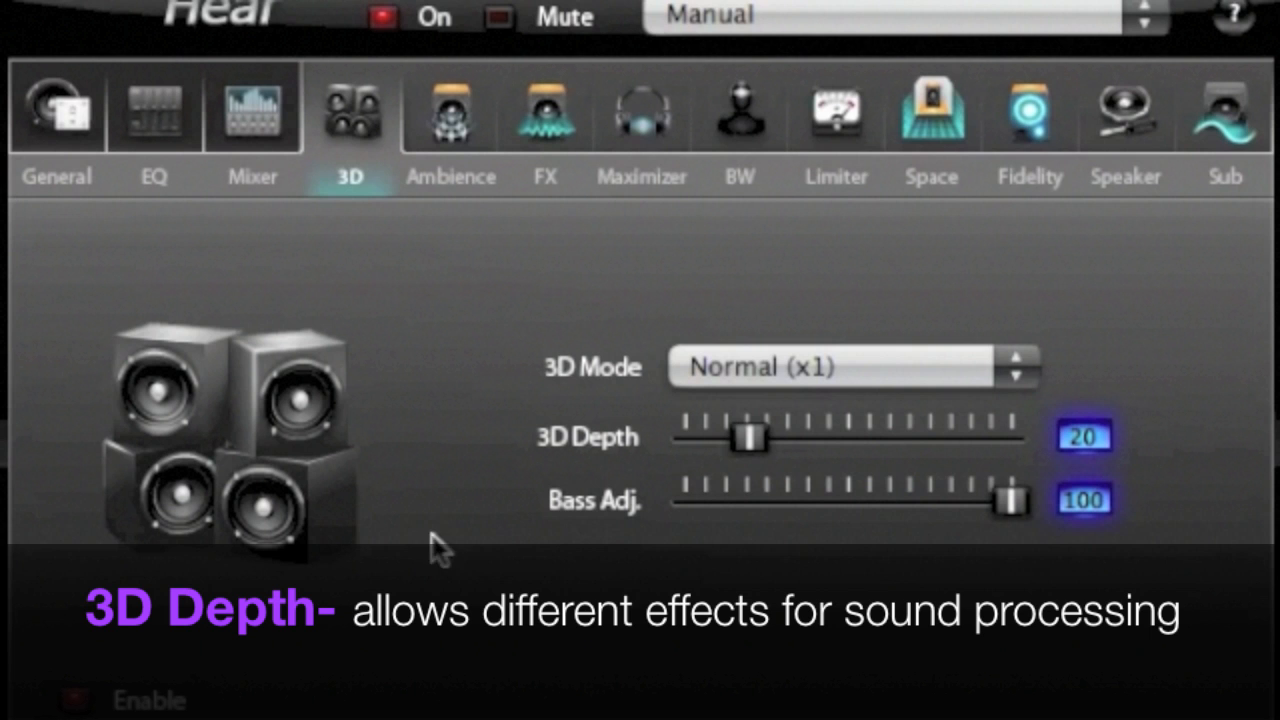
mouse_move(826, 556)
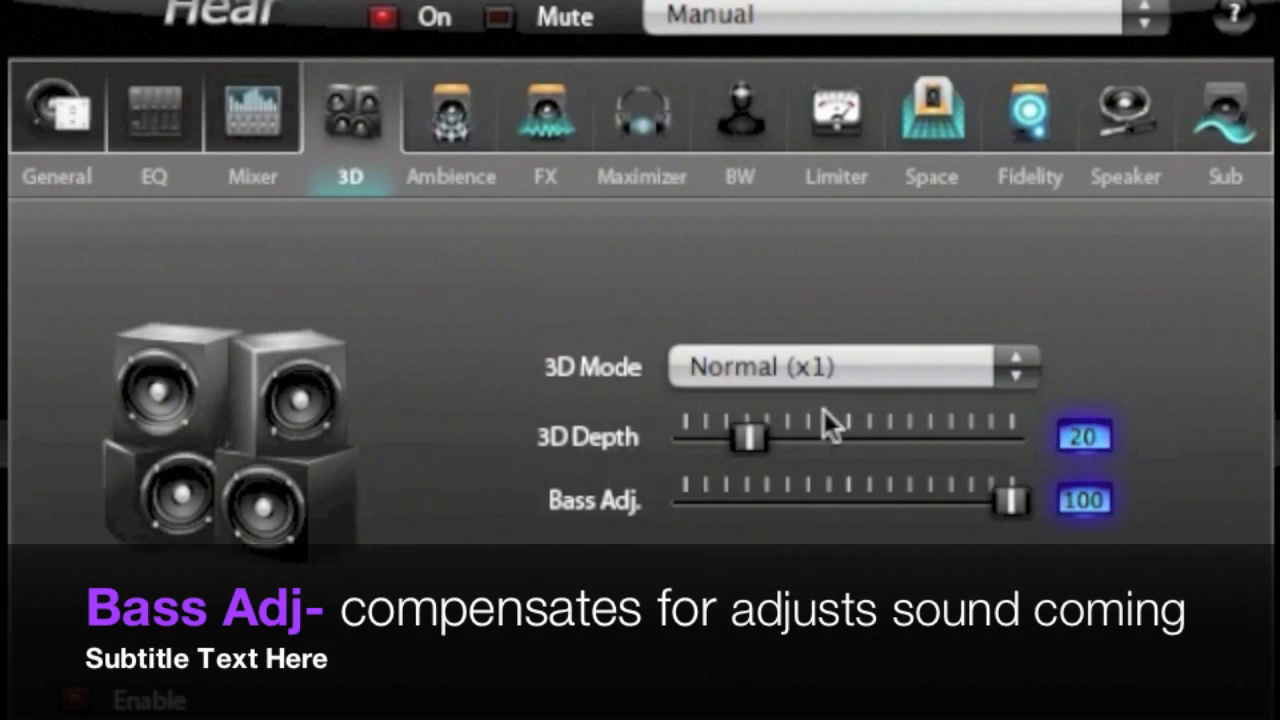
mouse_move(800, 380)
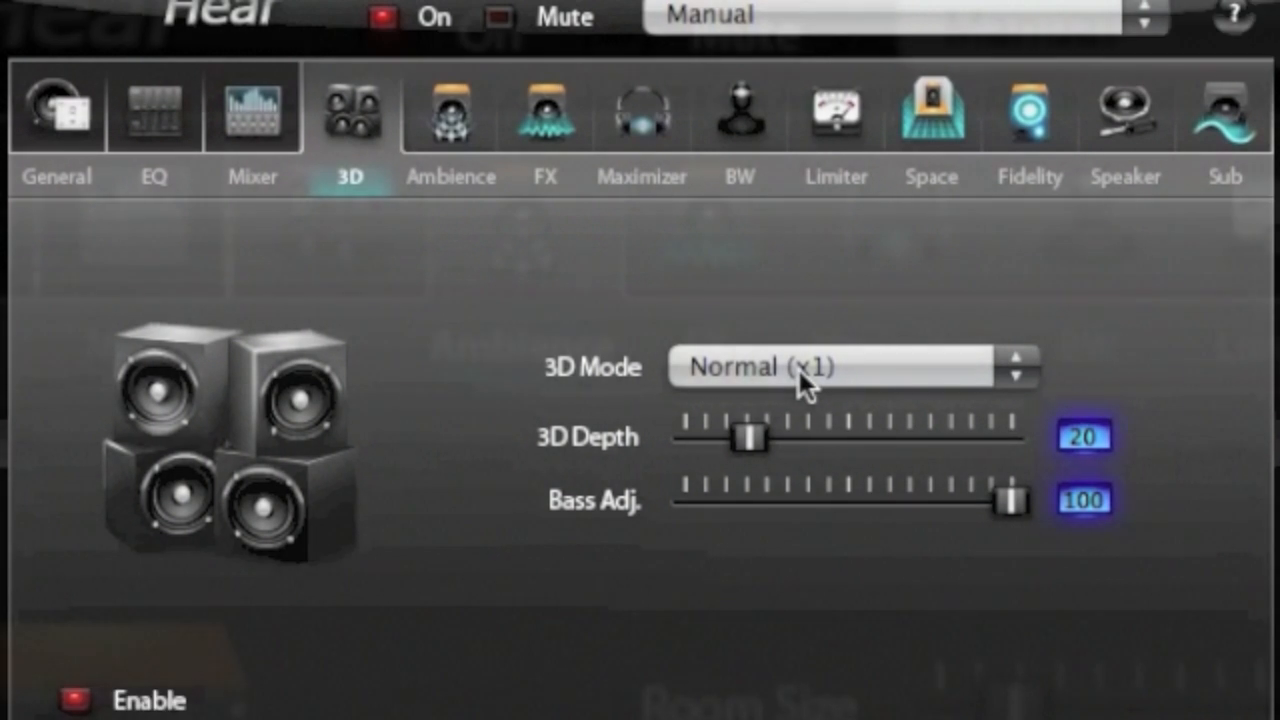
Step: List the 3D modes, keeping Normal (x1) with depth 20 and bass 100
click(452, 118)
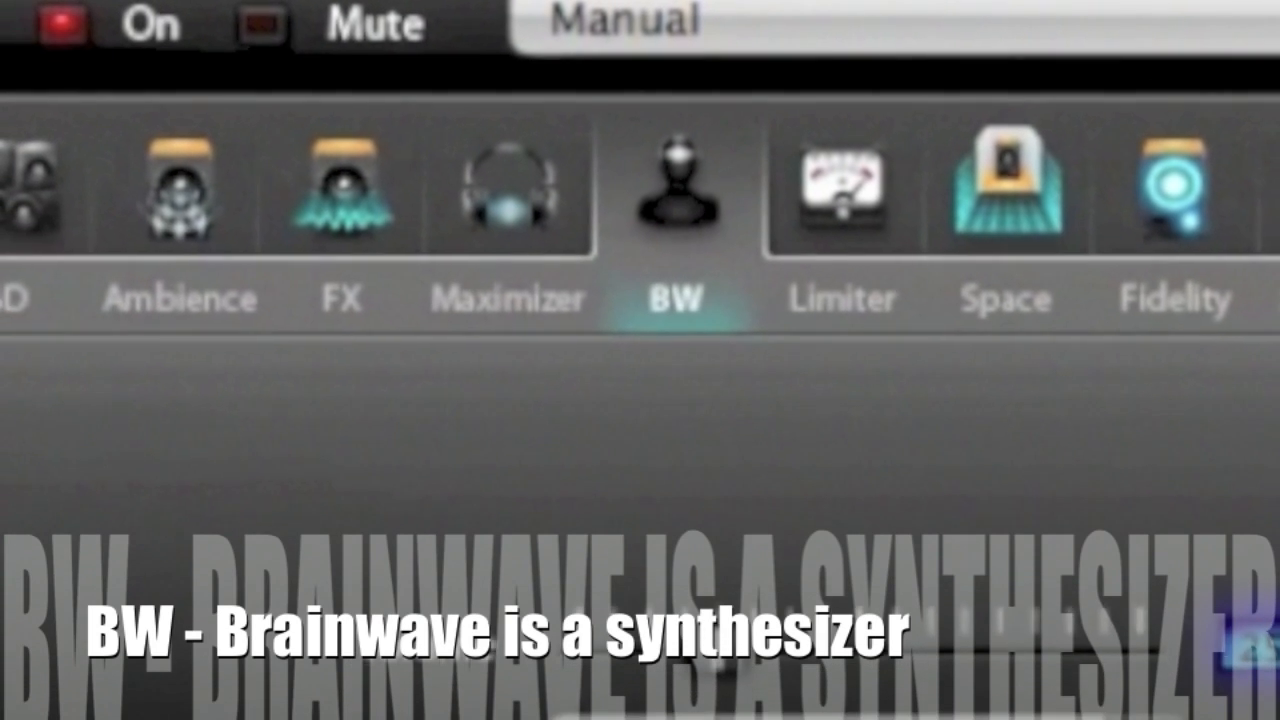
Step: Keep Effective Relaxation as the brainwave mode, then show the Limiter (threshold 46, ceiling 84)
click(674, 190)
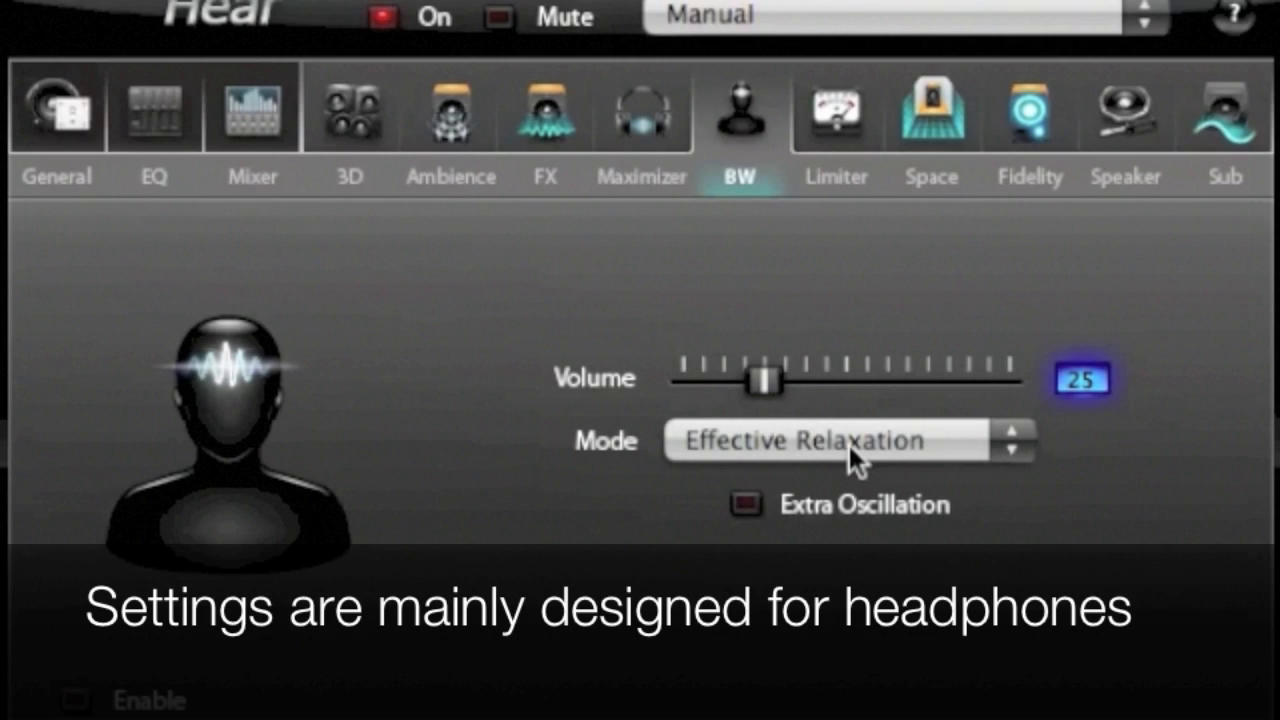
click(844, 442)
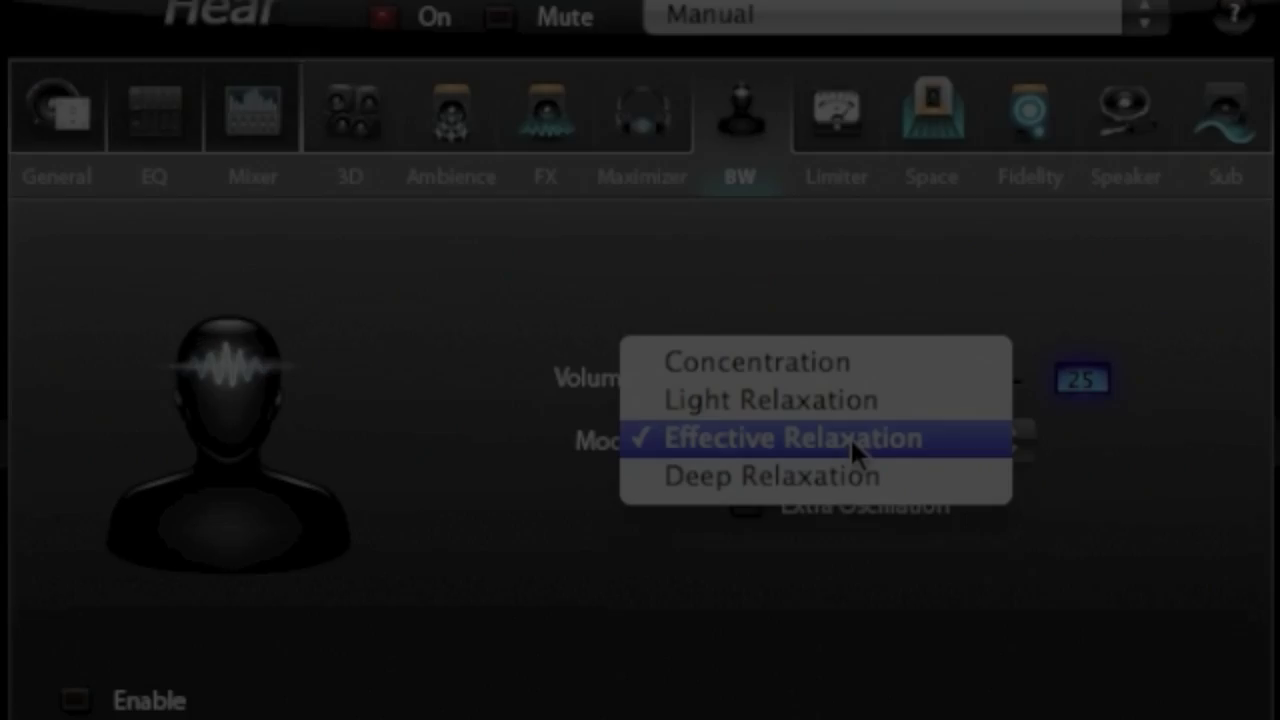
click(836, 112)
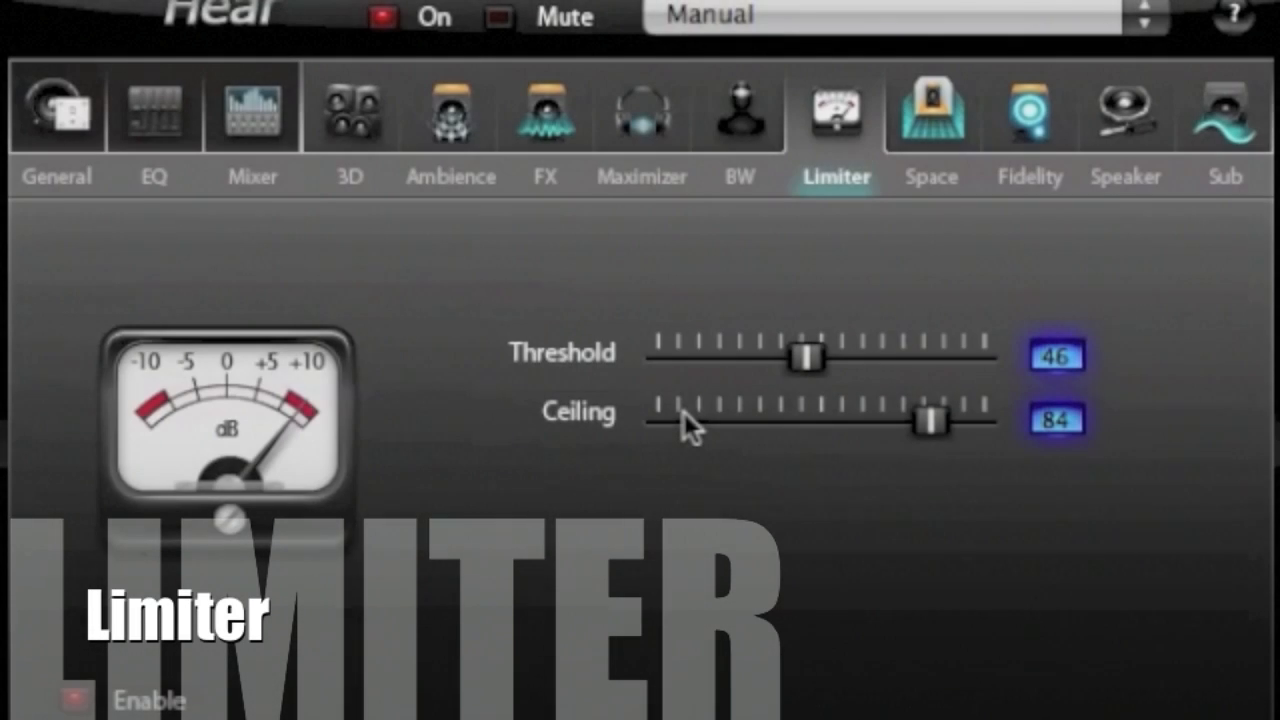
mouse_move(270, 464)
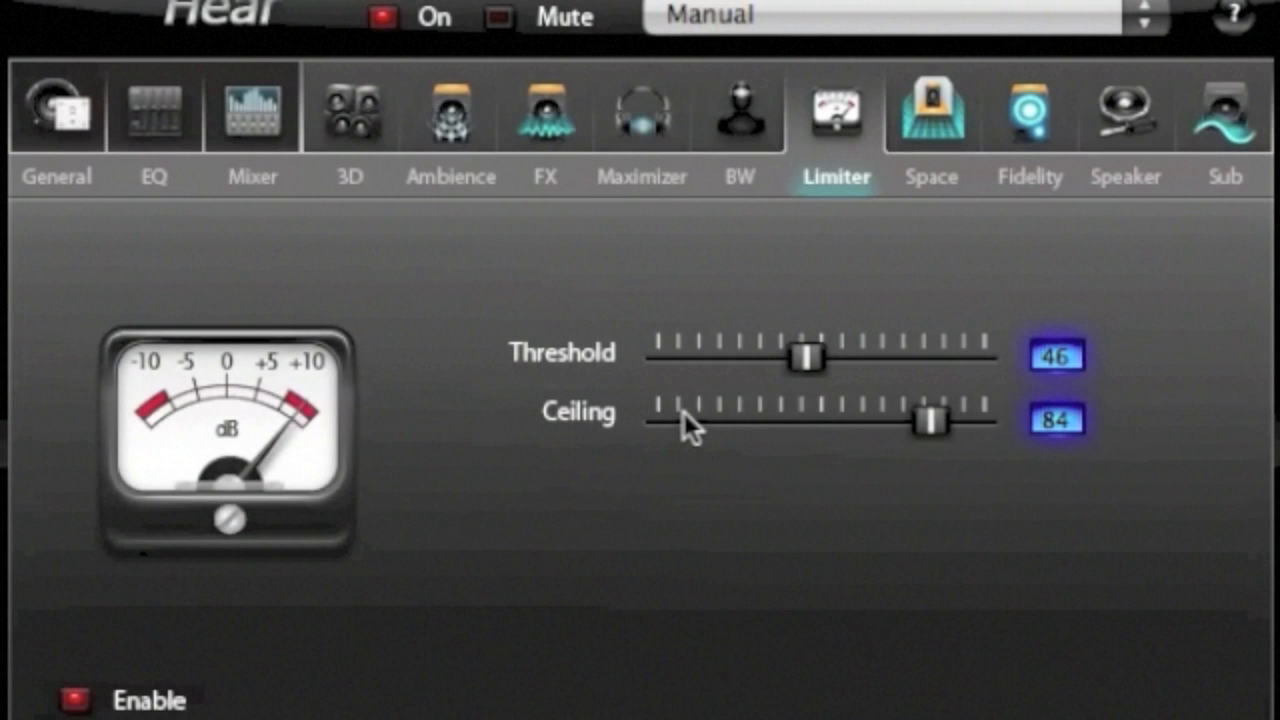
Step: View the Fidelity settings (frequency 72, coloring 69, intensity 26), then the Speaker settings
click(930, 114)
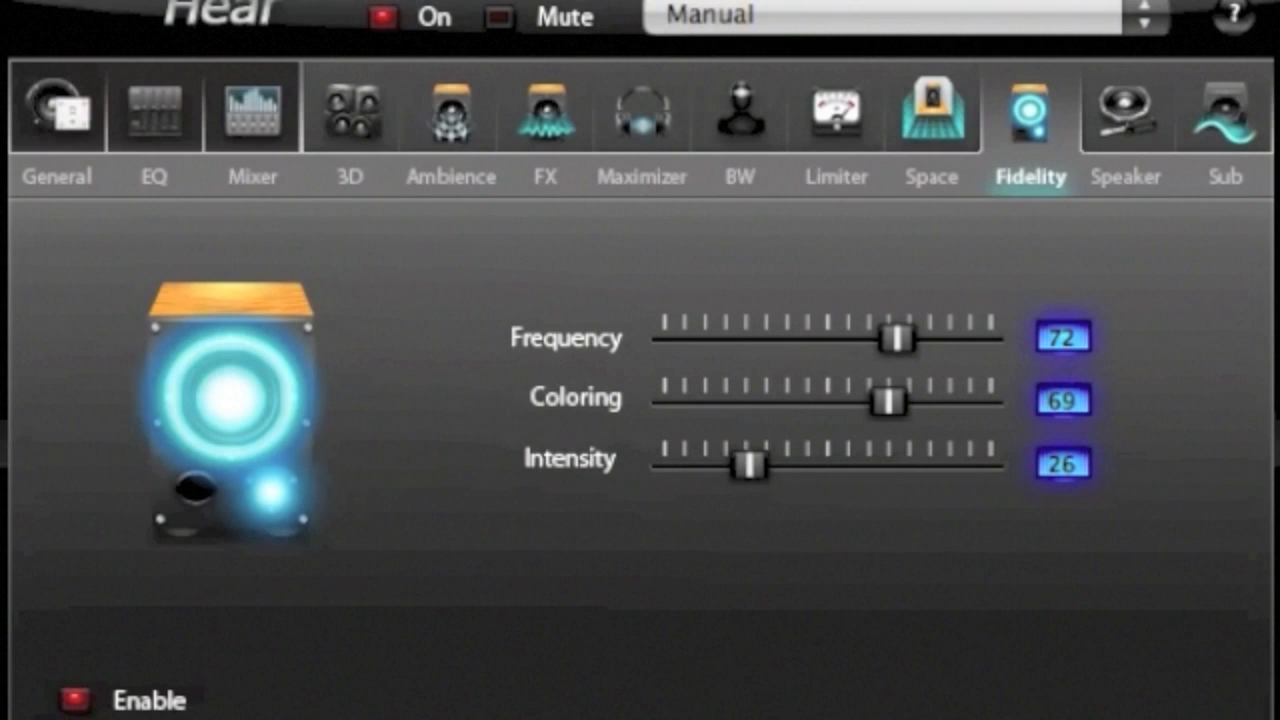
click(1128, 110)
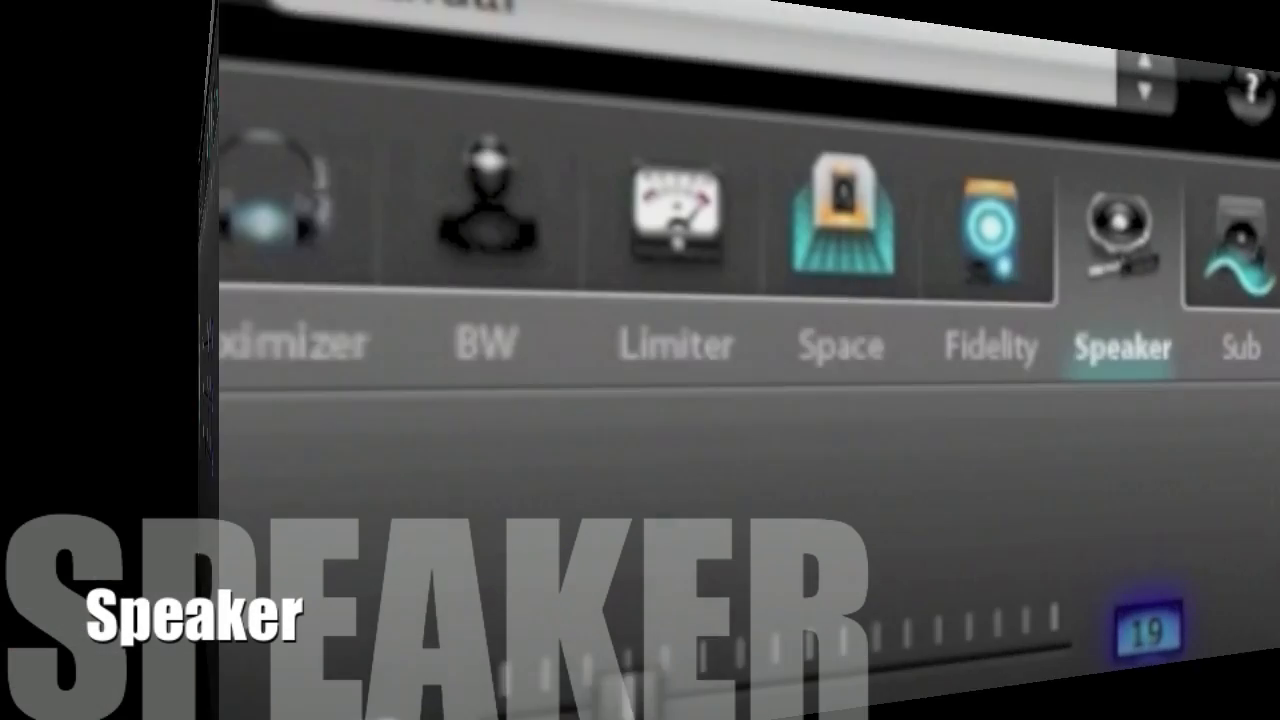